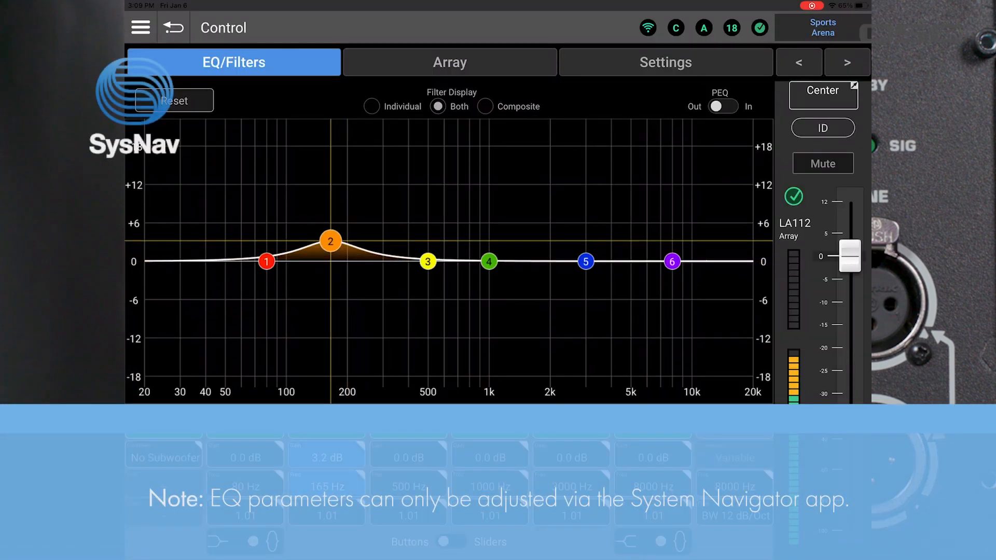
Step: Set Box Count to 3 and confirm it, leaving Total Splay at 3.0°
{"action": "left_click_drag", "start_coordinate": [489, 261], "coordinate": [478, 299]}
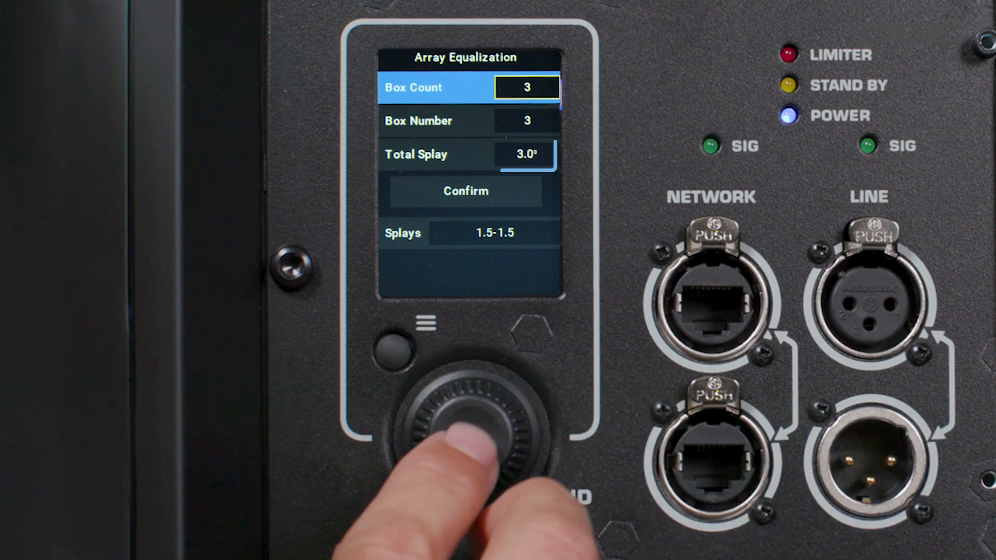
{"action": "left_click", "coordinate": [464, 425]}
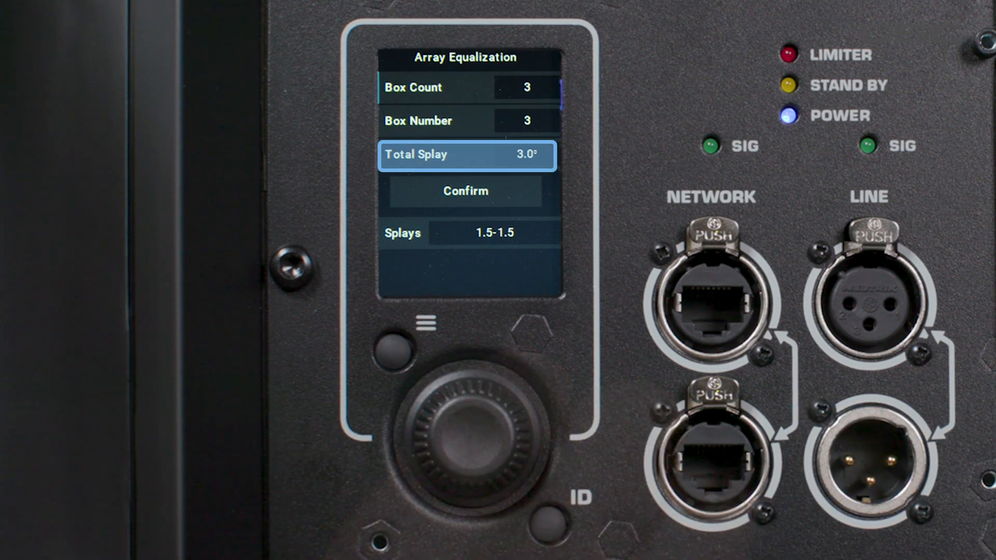